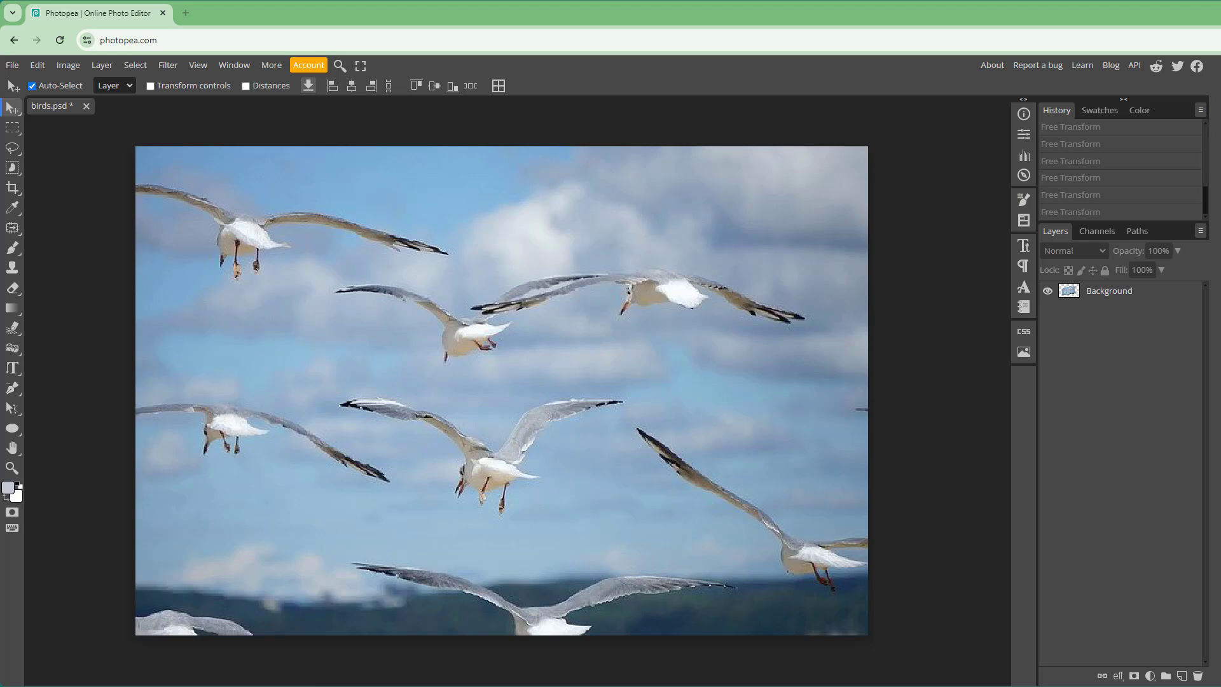
mouse_move(1131, 362)
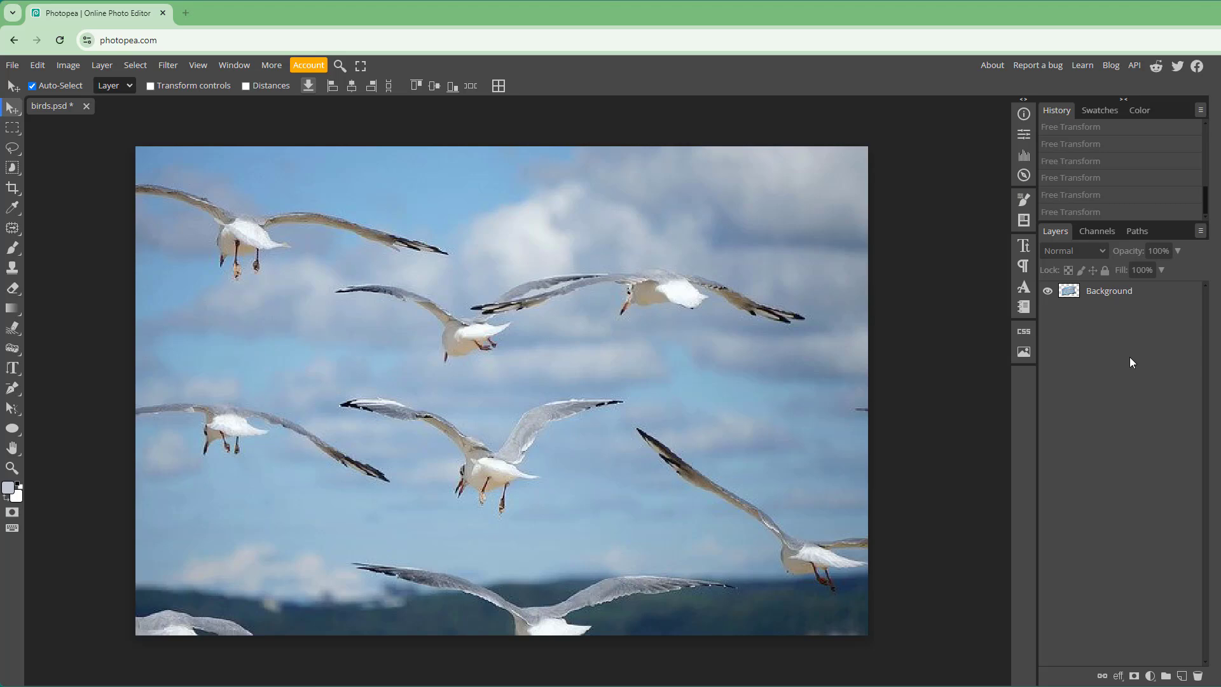
- Reach the Image menu's whole-image commands for the seagull photo
click(67, 65)
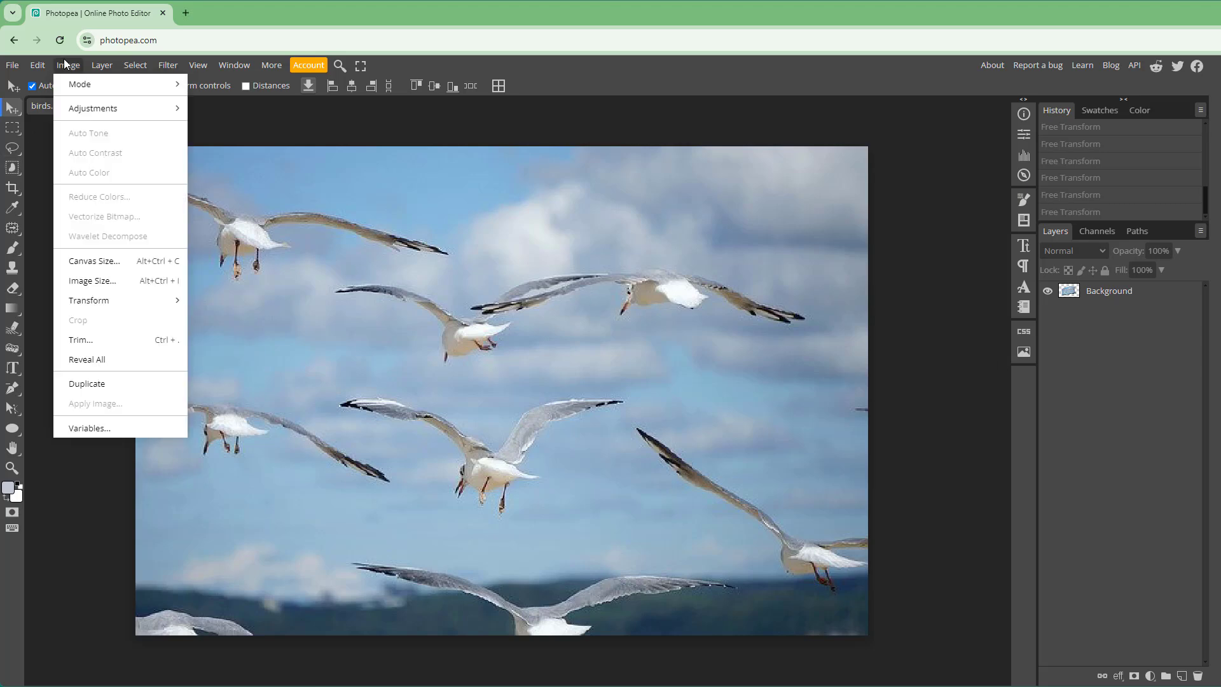
mouse_move(93, 280)
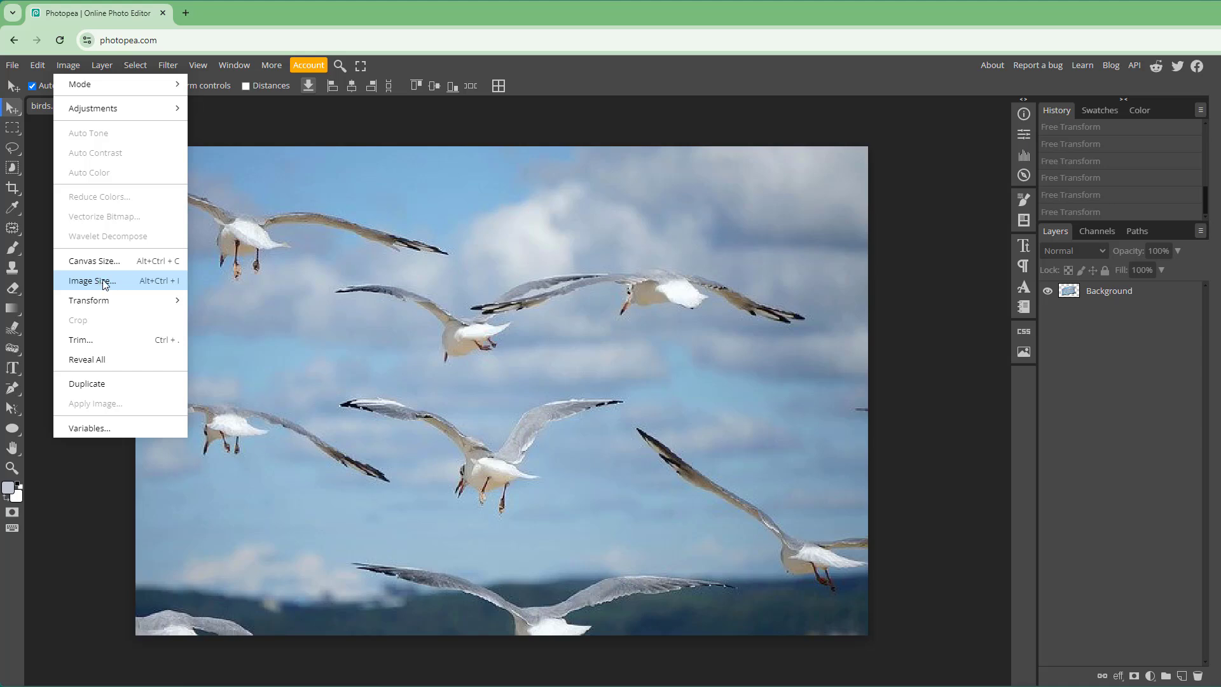
- Set Image Size to 300 percent width and height with Bicubic Sharper resampling, unapplied
click(91, 281)
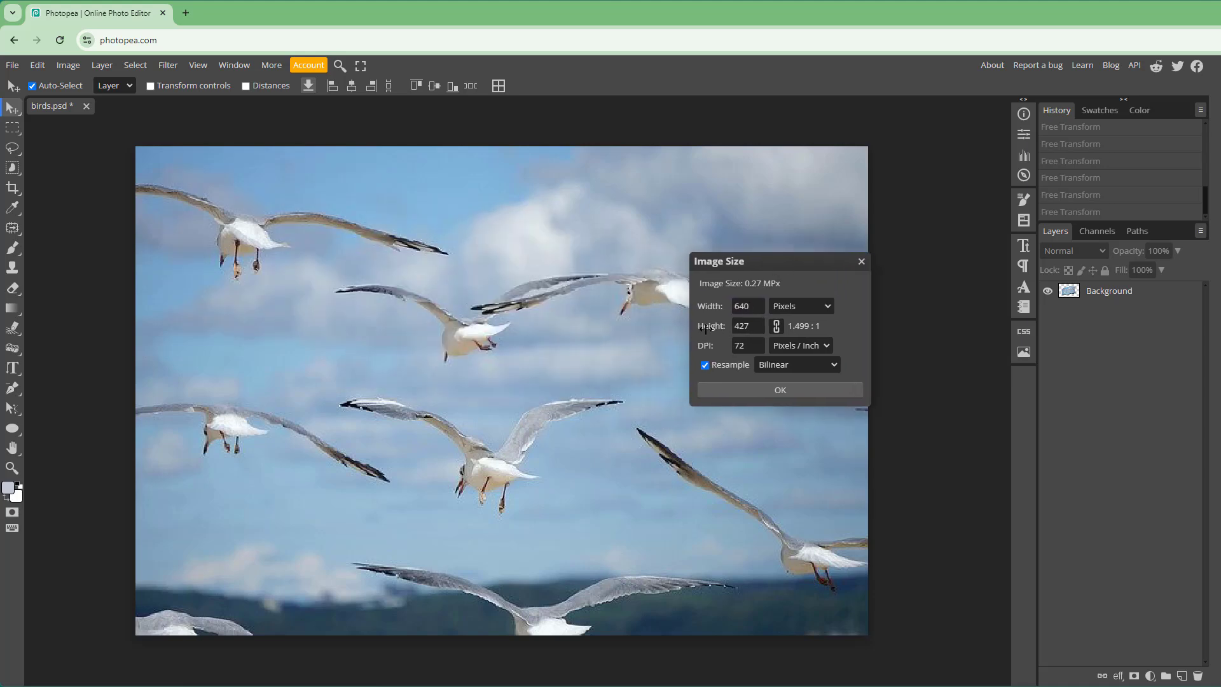
click(745, 305)
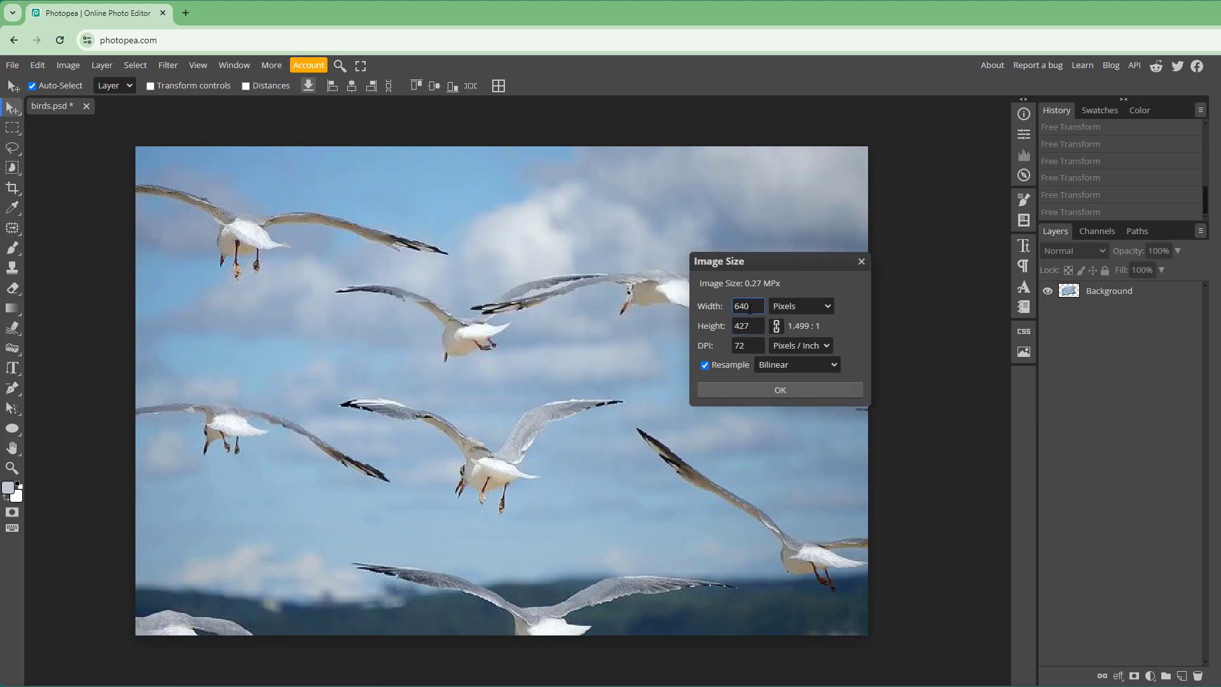
click(747, 326)
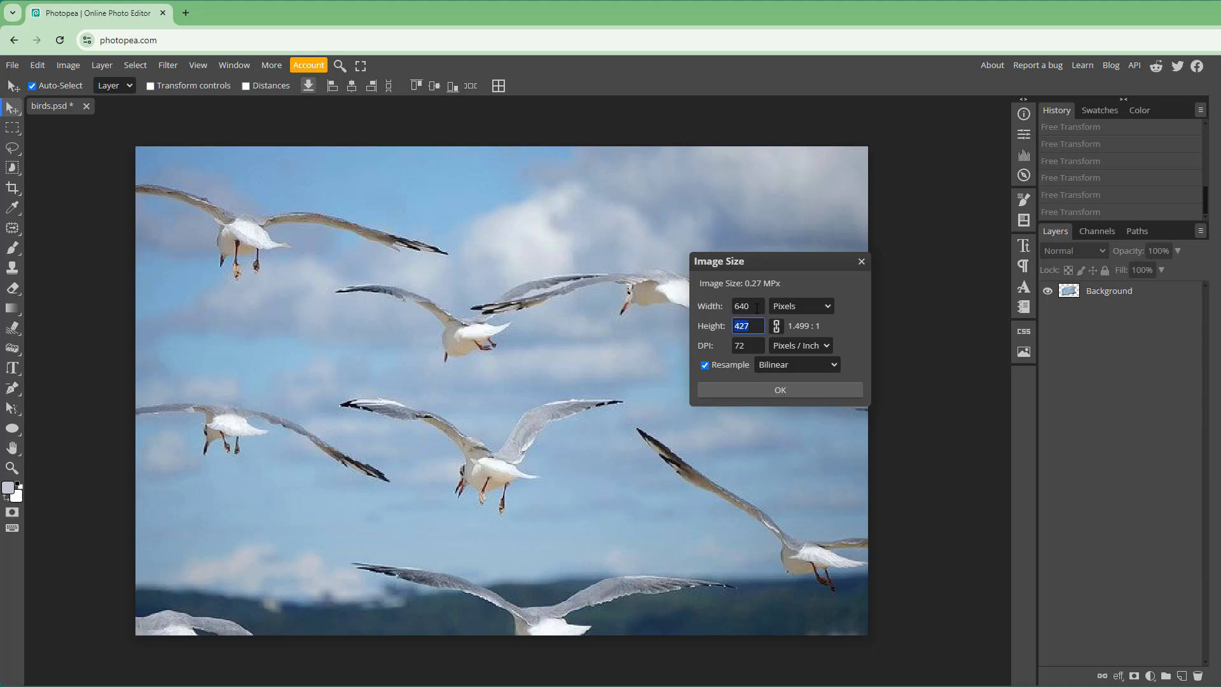
click(746, 305)
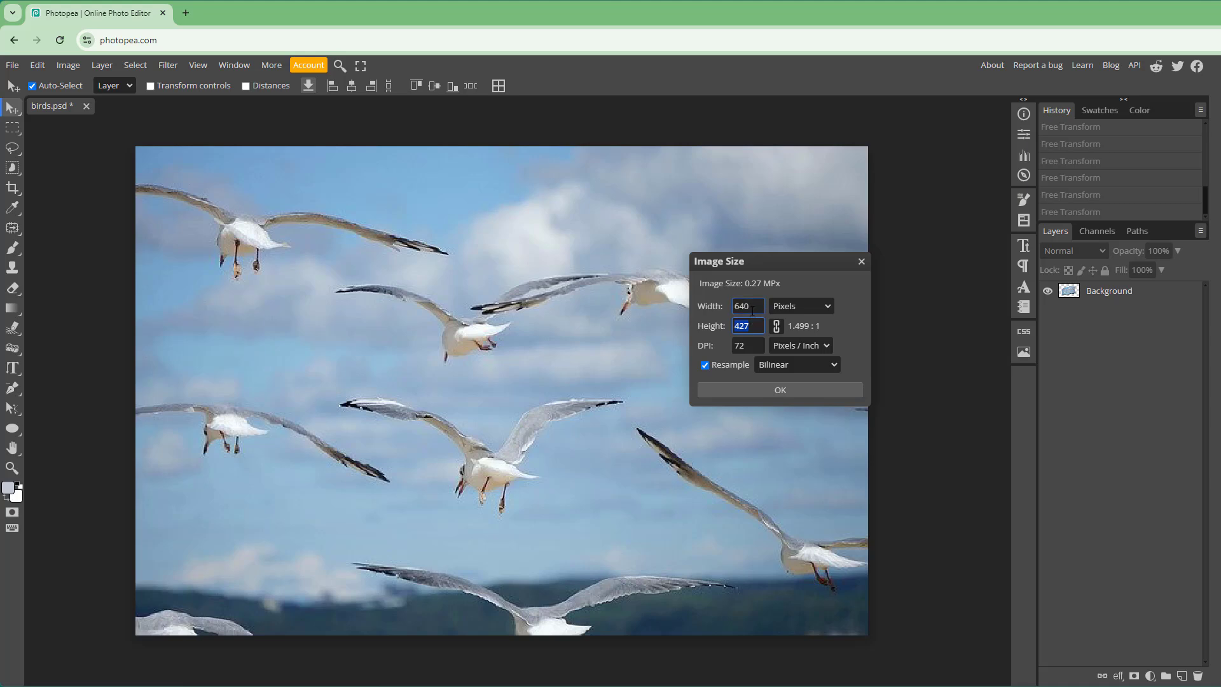
click(799, 305)
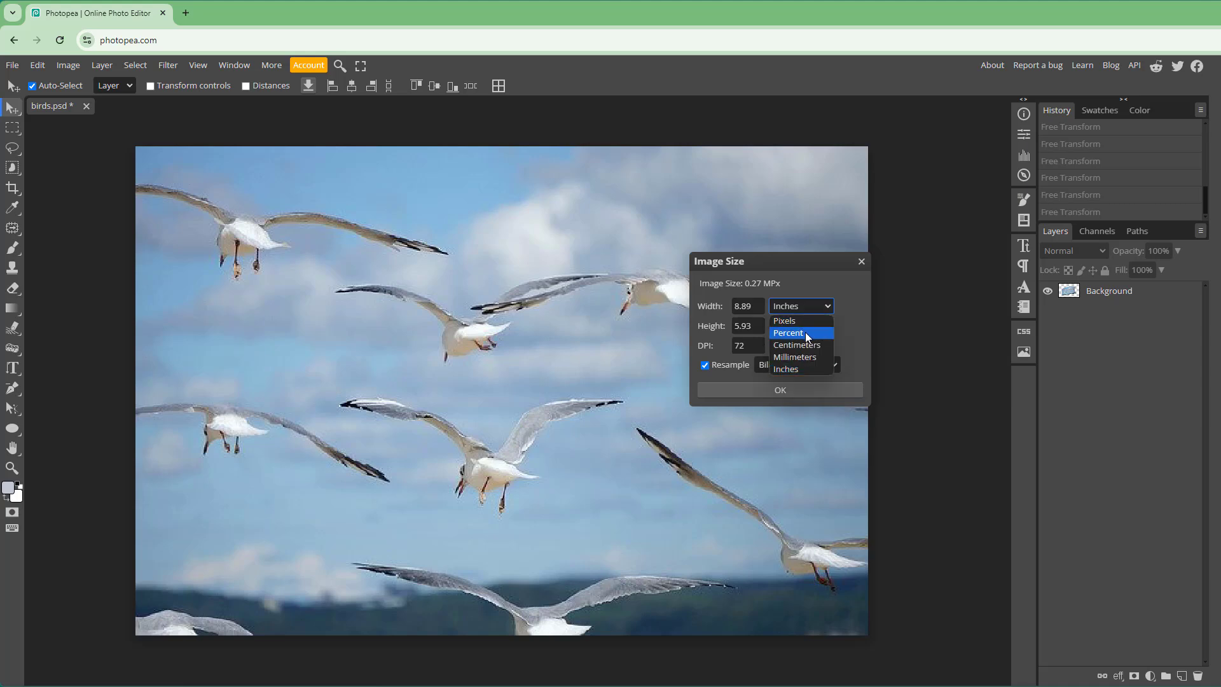
click(789, 332)
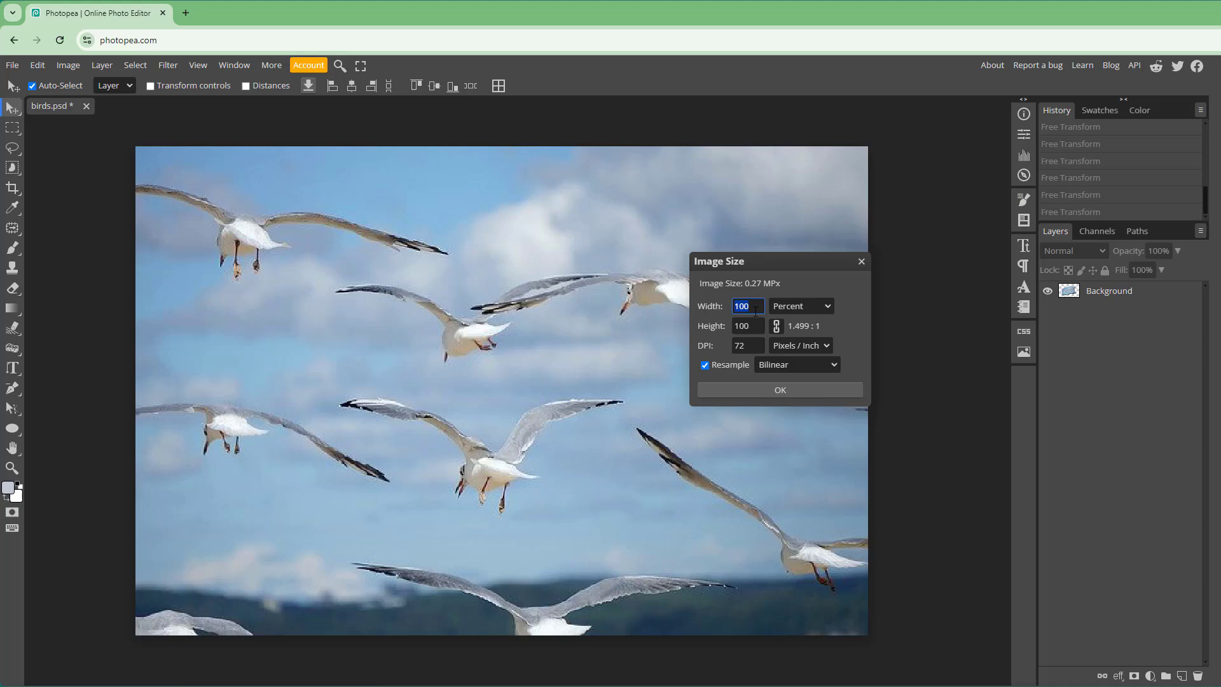
text(3000)
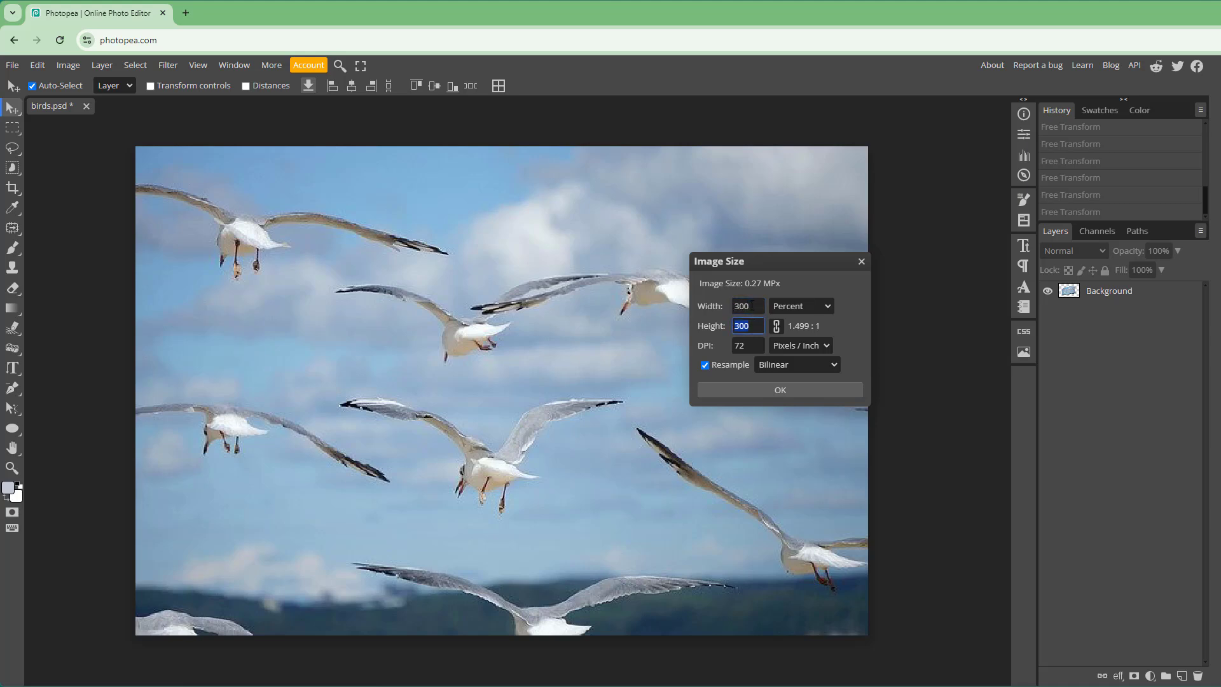
click(797, 365)
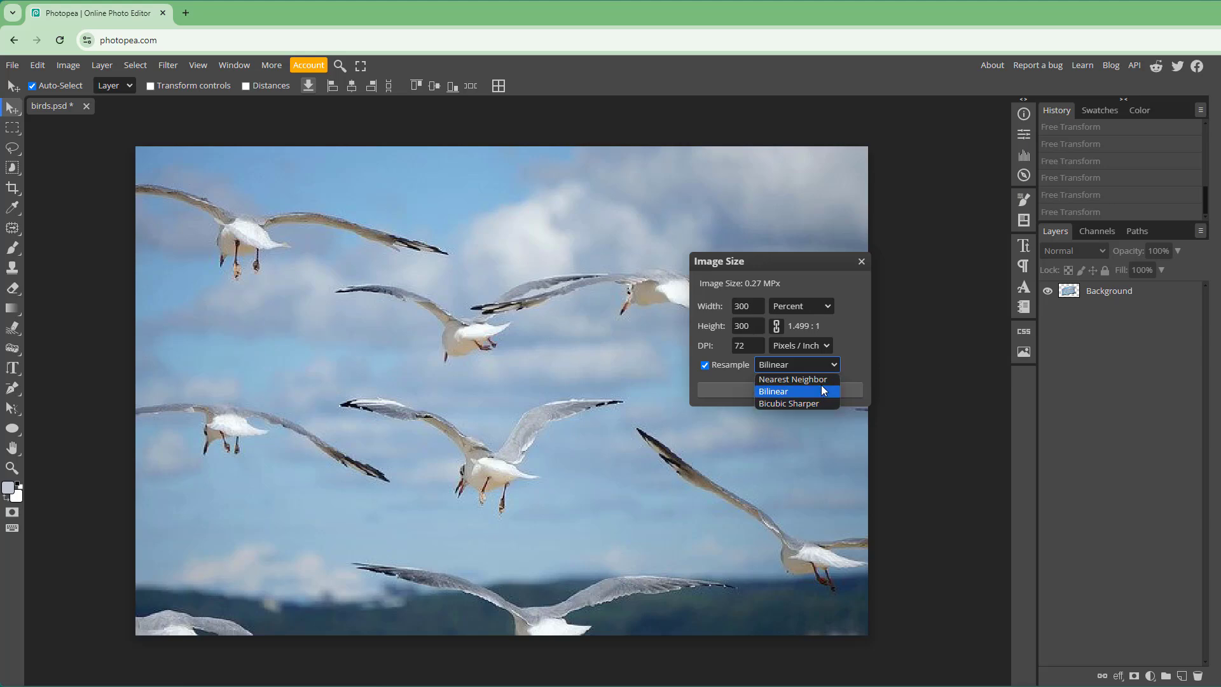
mouse_move(813, 403)
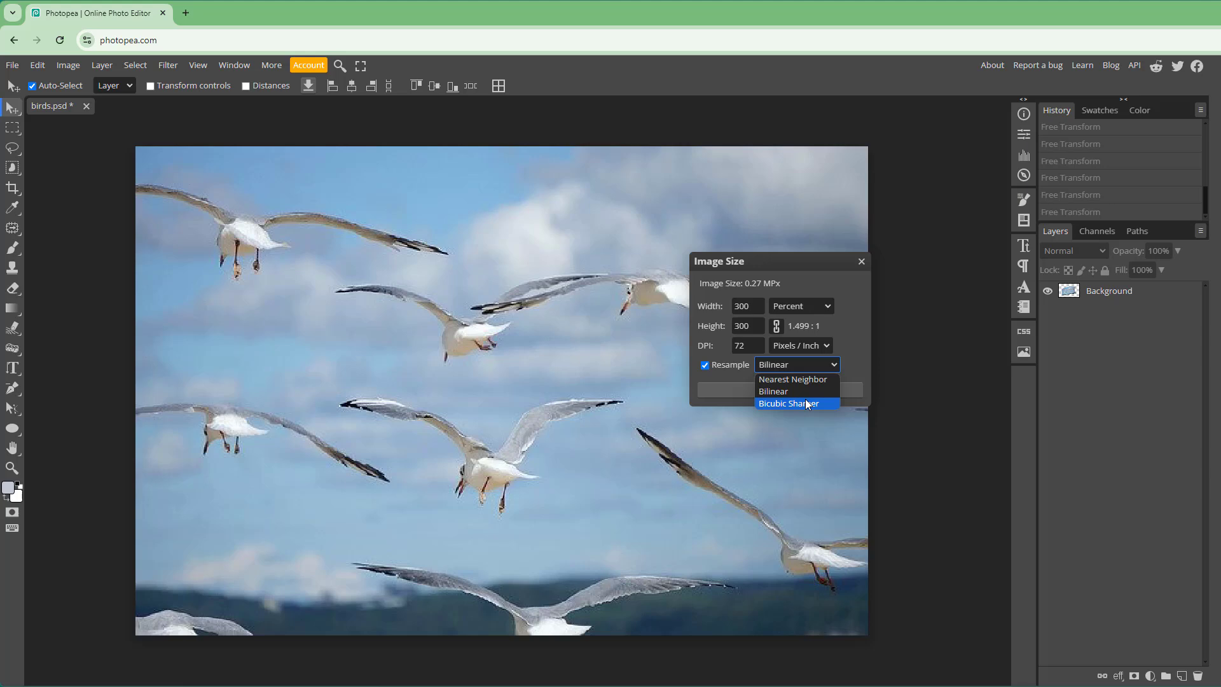
click(789, 403)
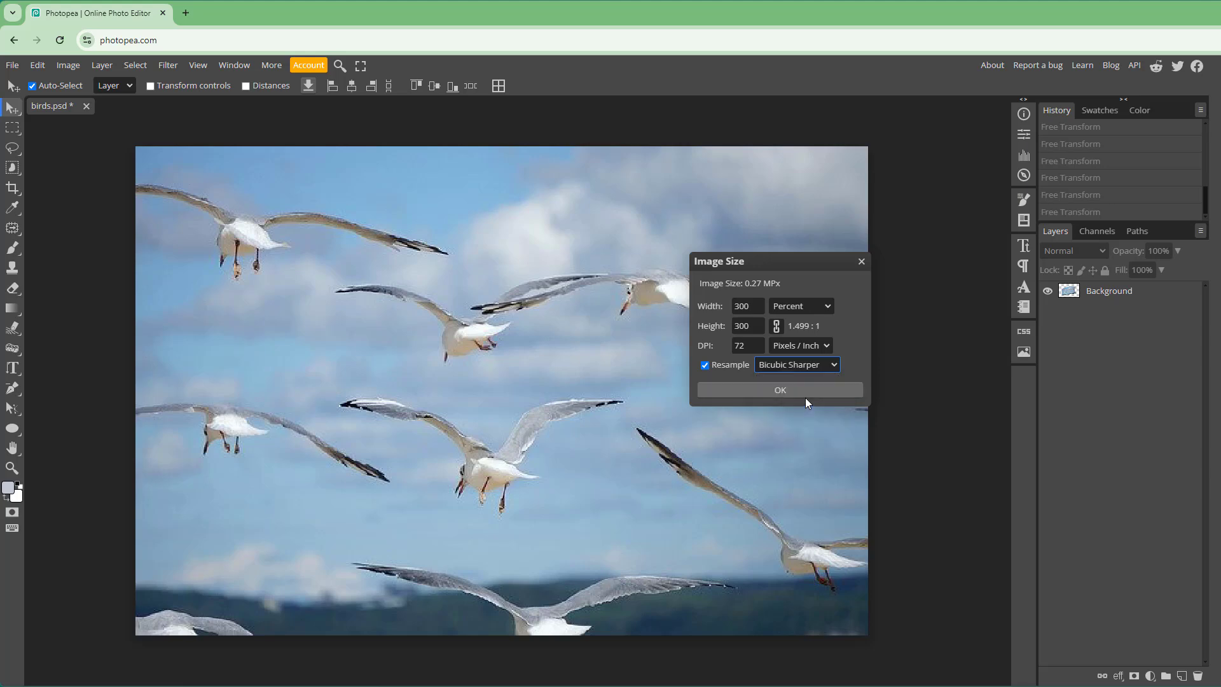
mouse_move(808, 401)
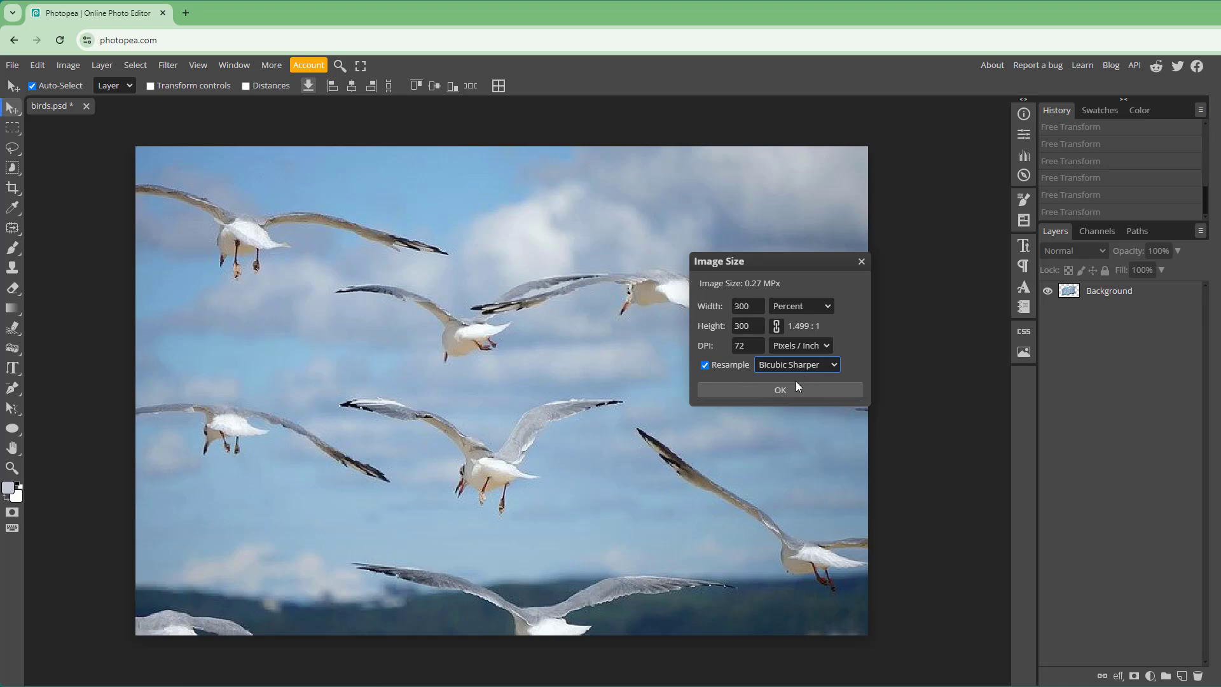
- Apply the 300 percent enlargement to the seagull photo
click(778, 389)
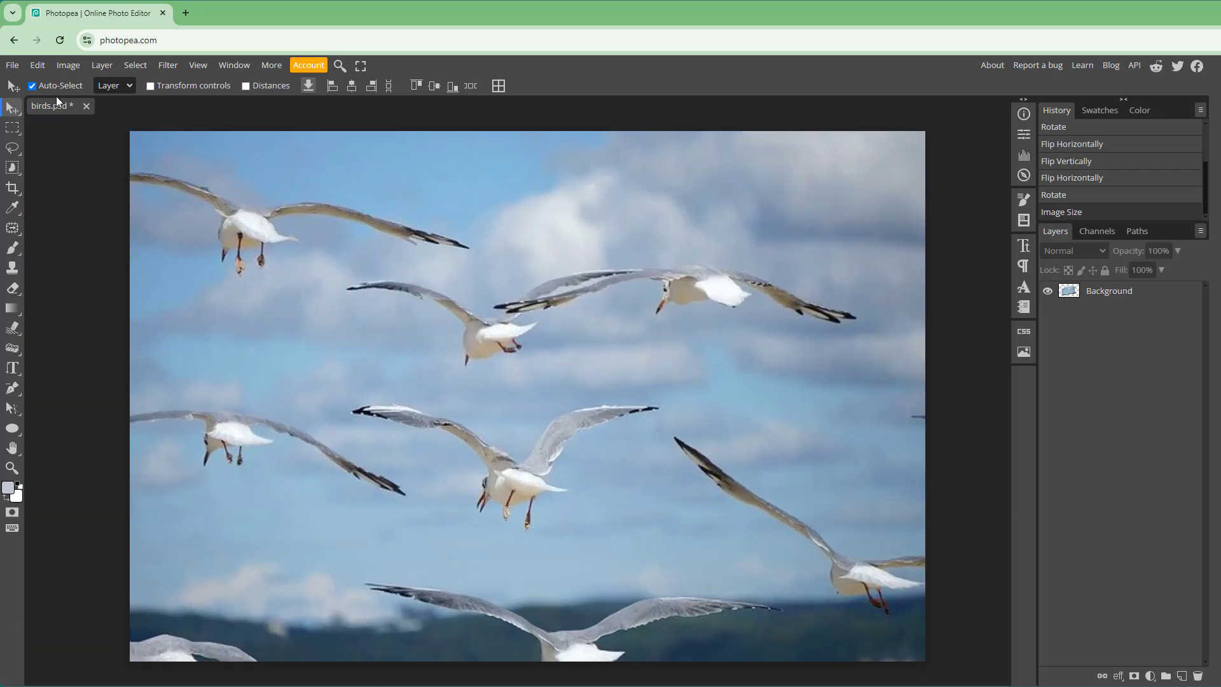
- Resize the photo to 40 by 20 pixels with the aspect ratio unlinked and apply it
click(68, 64)
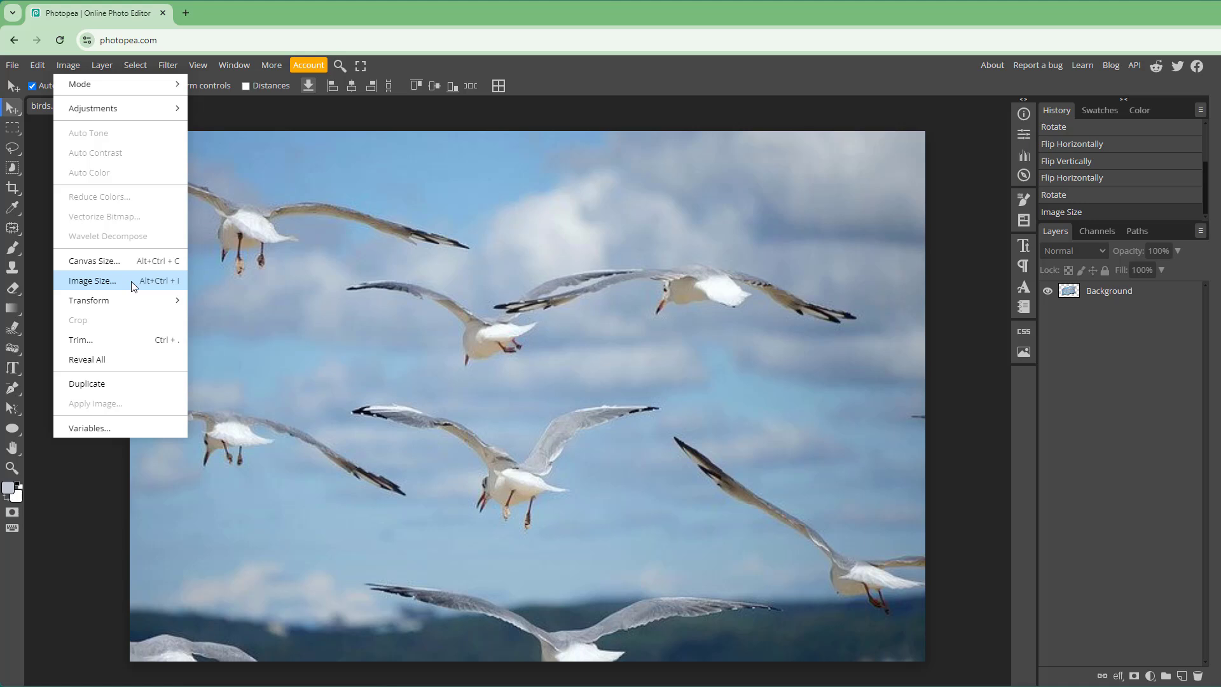
click(92, 279)
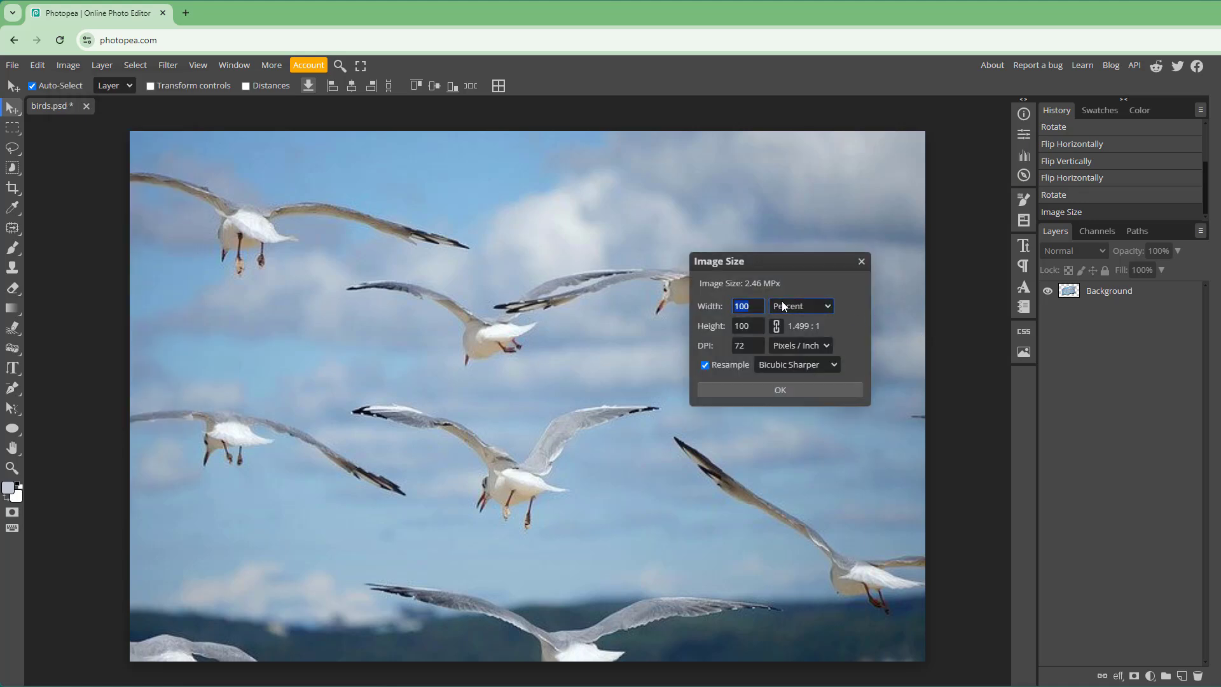
click(800, 305)
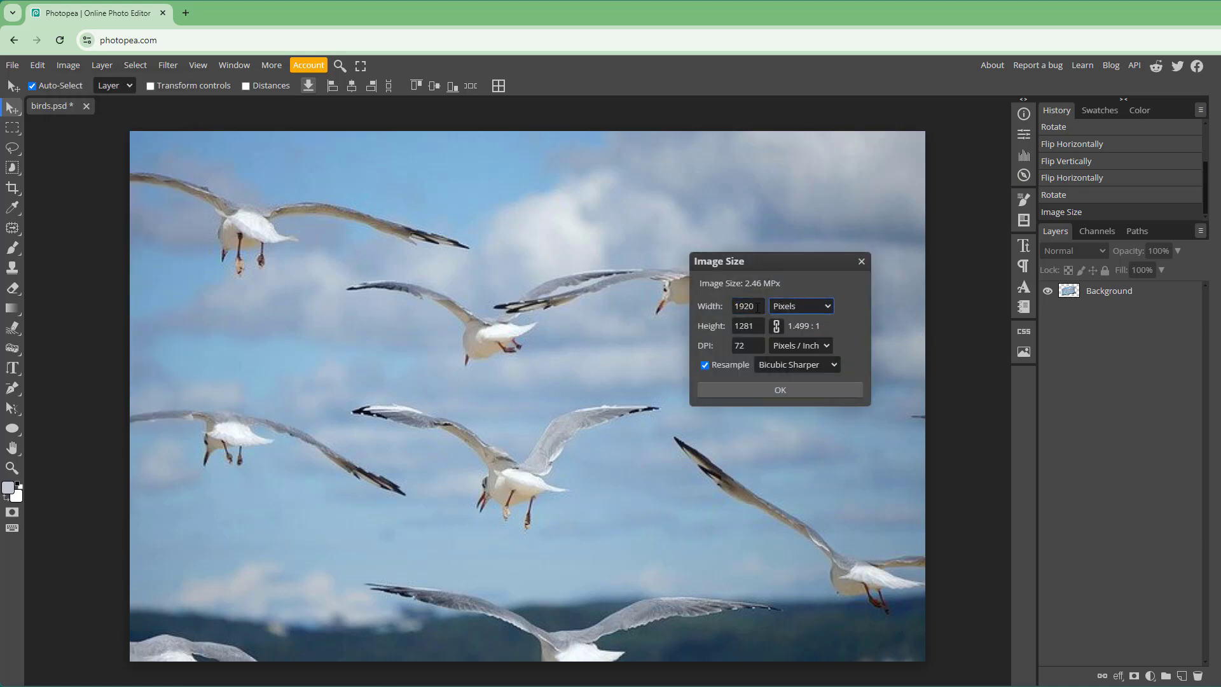
click(746, 305)
text(40)
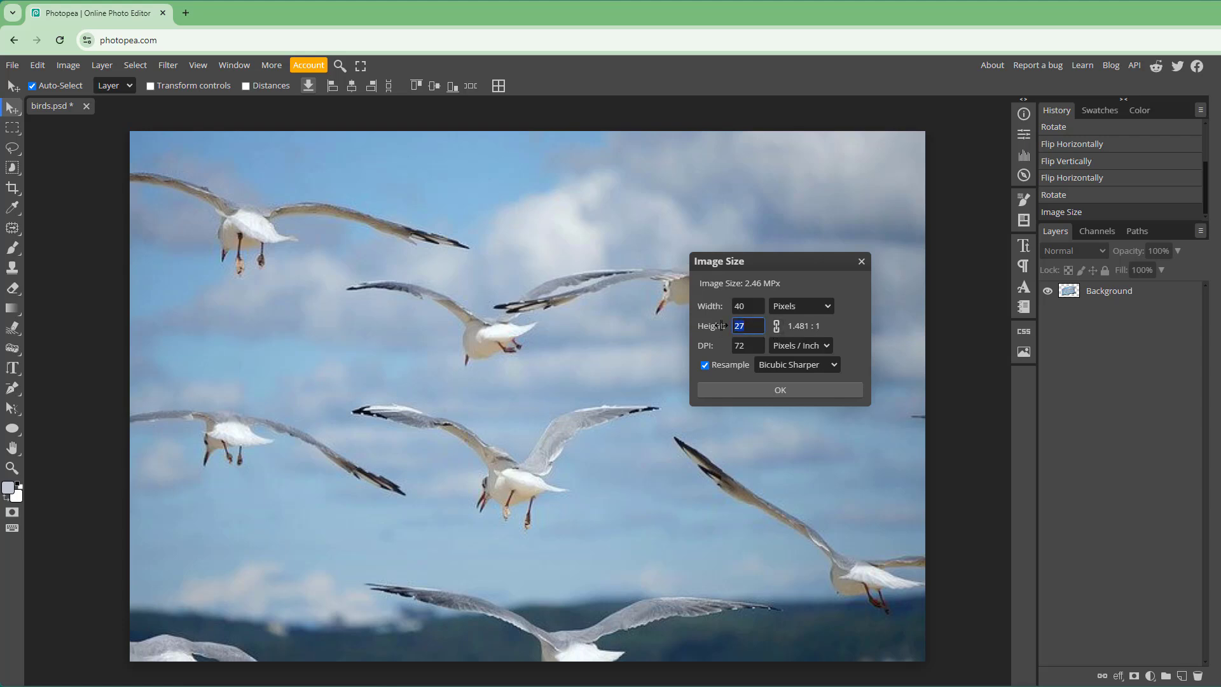
click(746, 305)
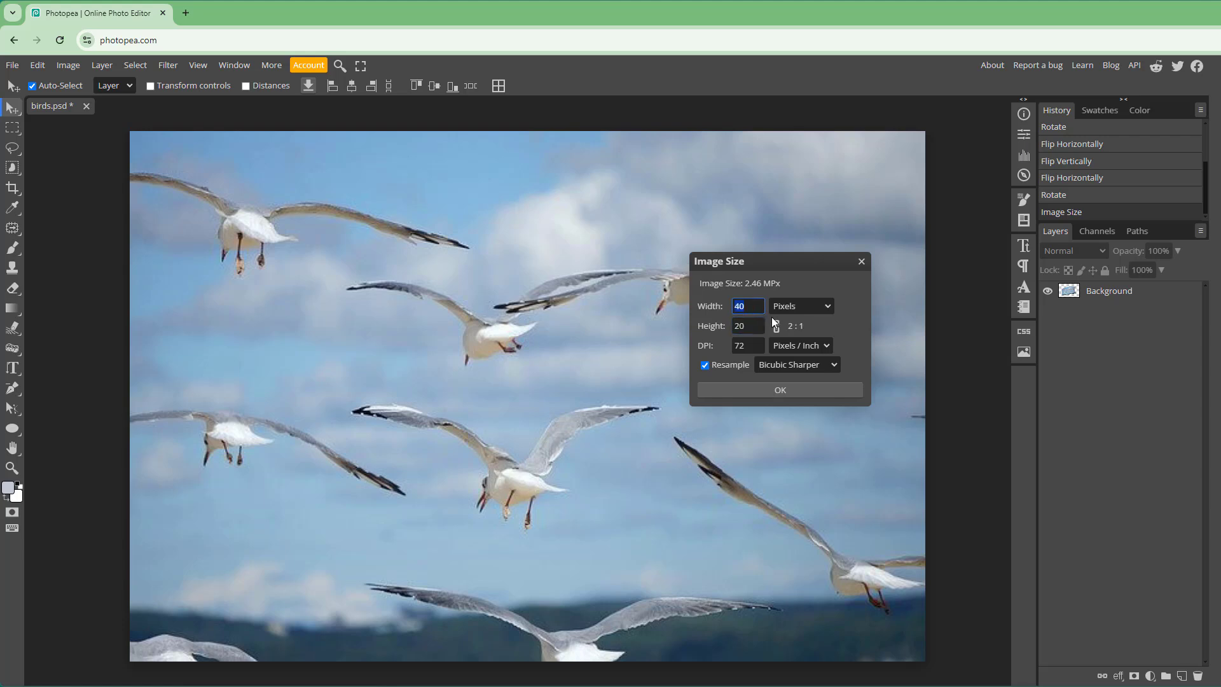
click(778, 390)
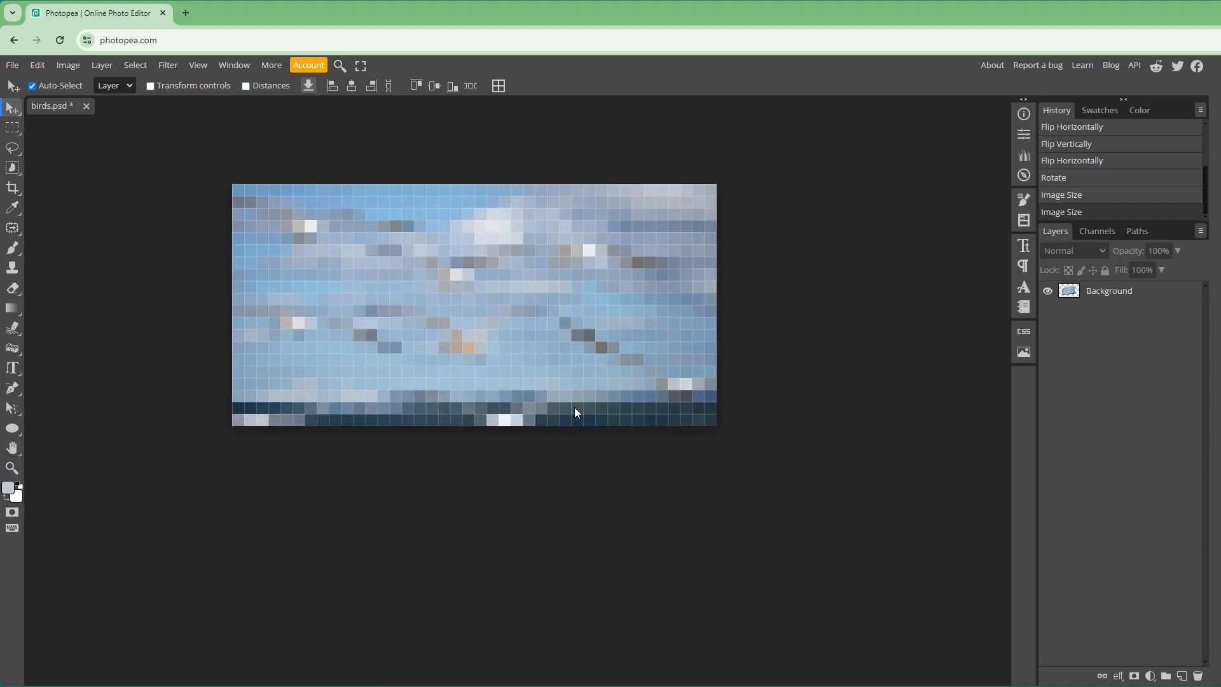
mouse_move(575, 413)
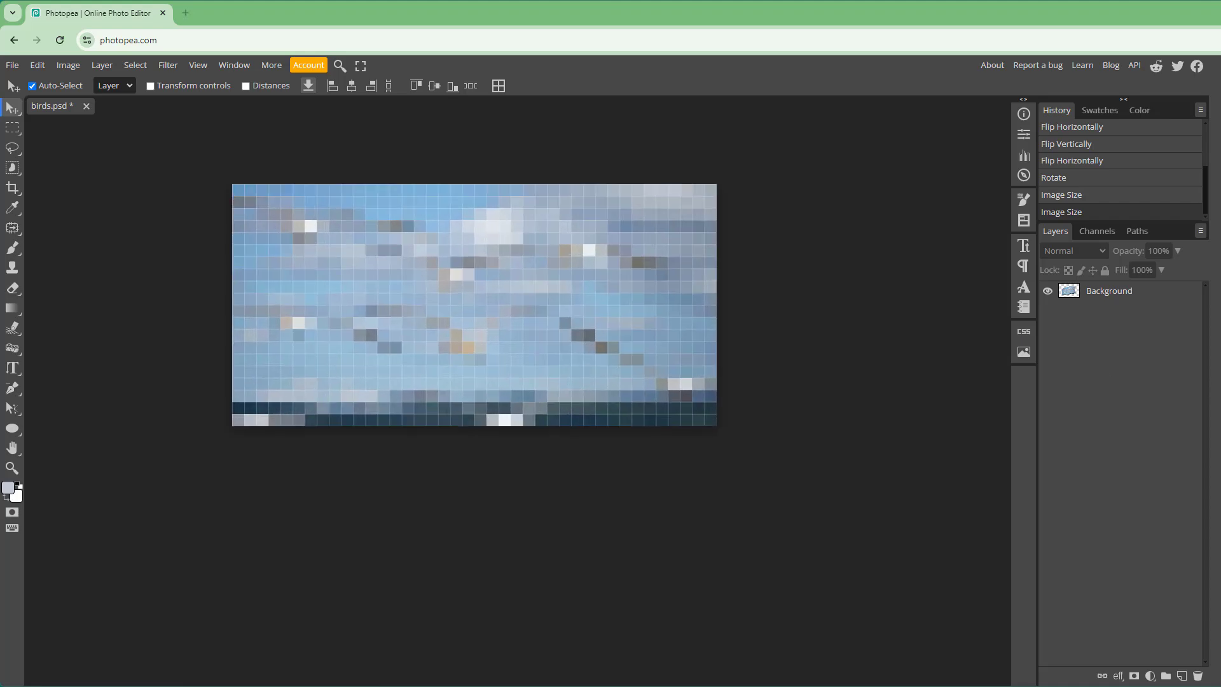